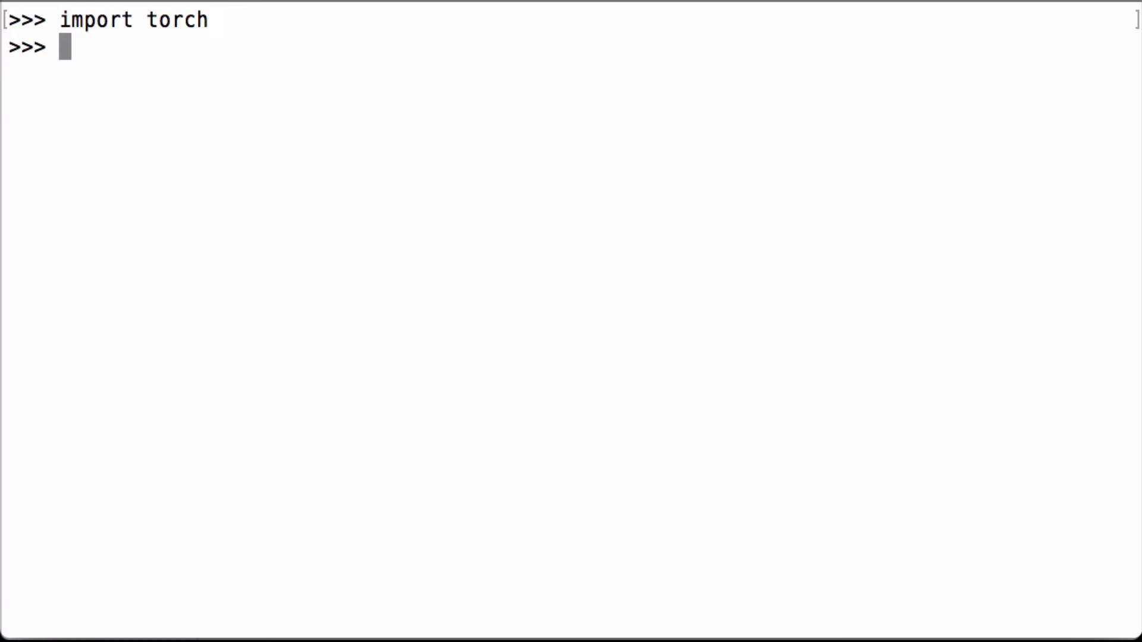
# Print torch.__version__ (0.3.1.post2) and enter the torchvision import line.
pyautogui.write('print(torch.__version__)')
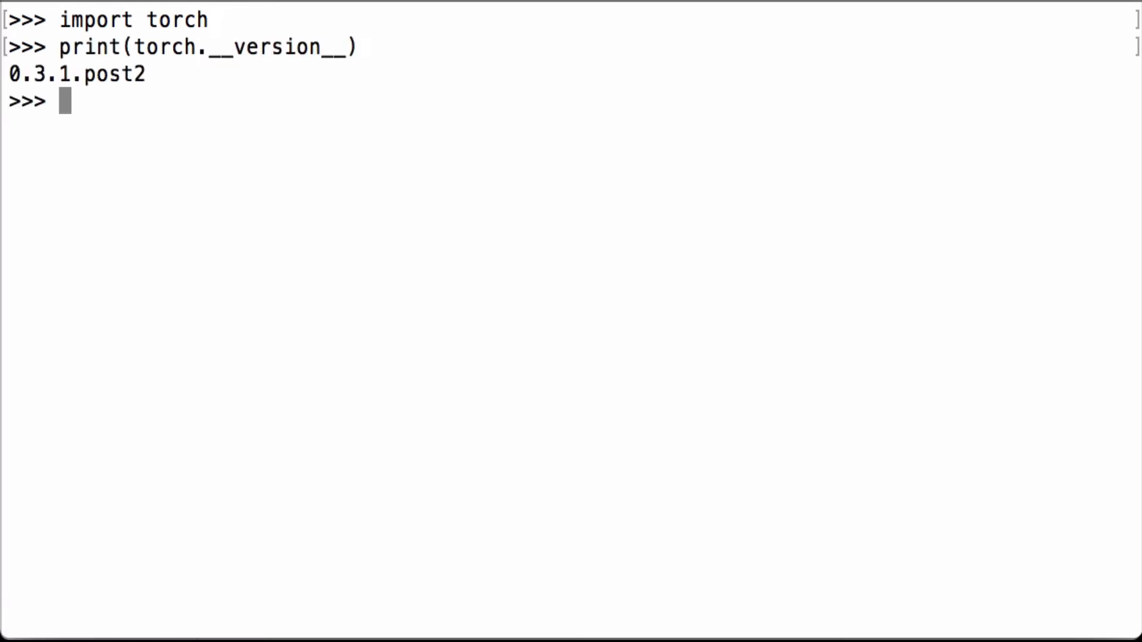
pyautogui.write('import torchvision')
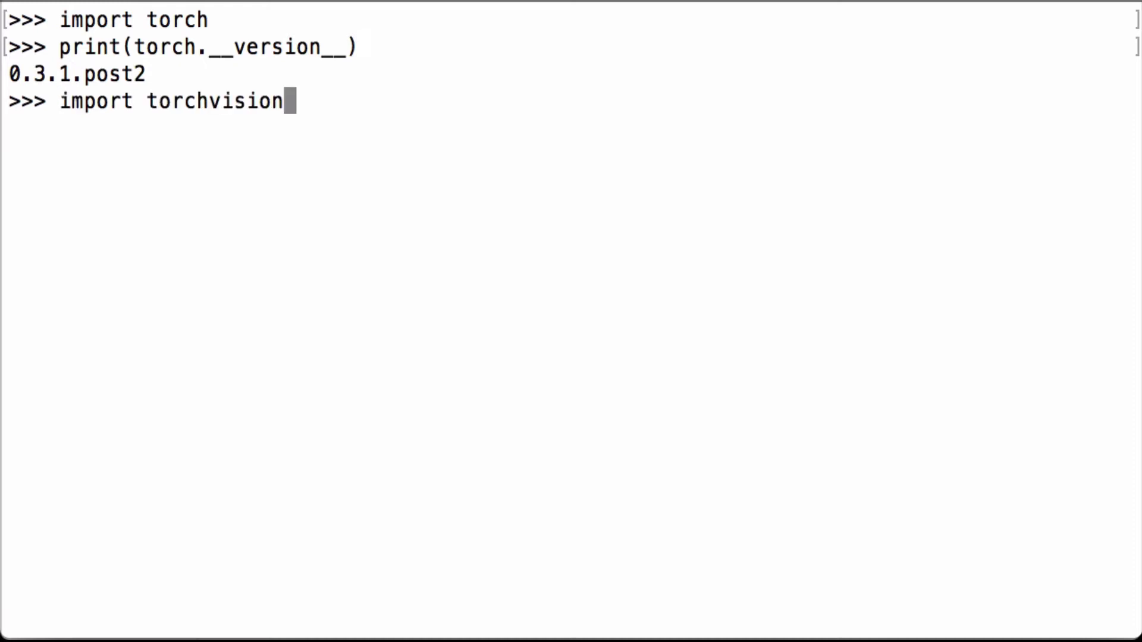
# Run 'import torchvision' and 'import torchvision.datasets as datasets'.
pyautogui.press('Return')
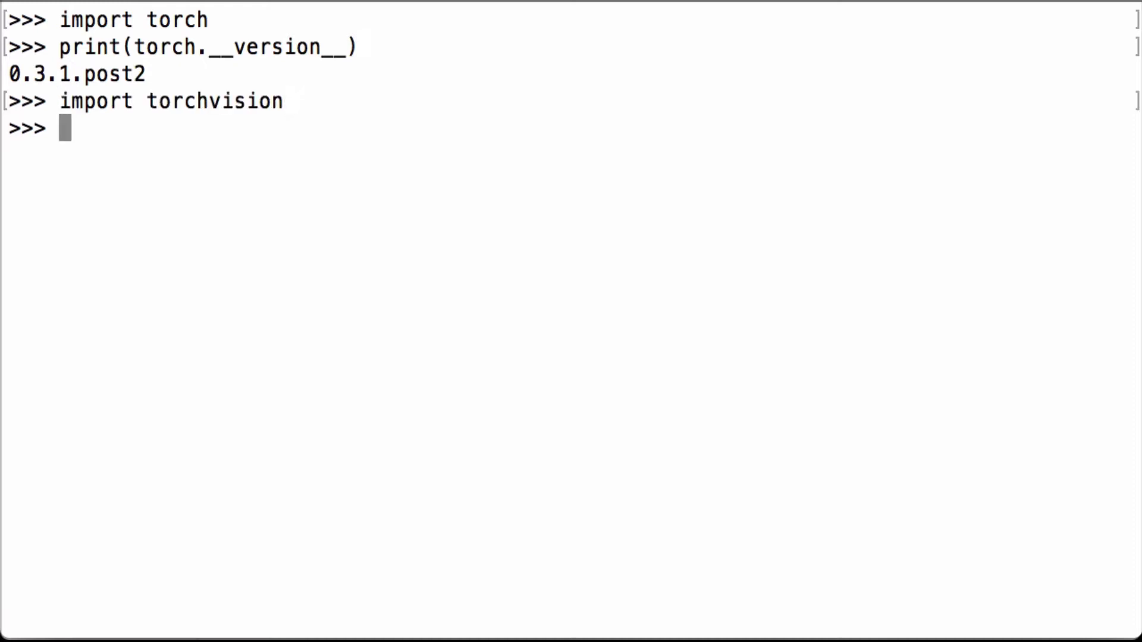
pyautogui.write('import torchvision.datasets as datasets')
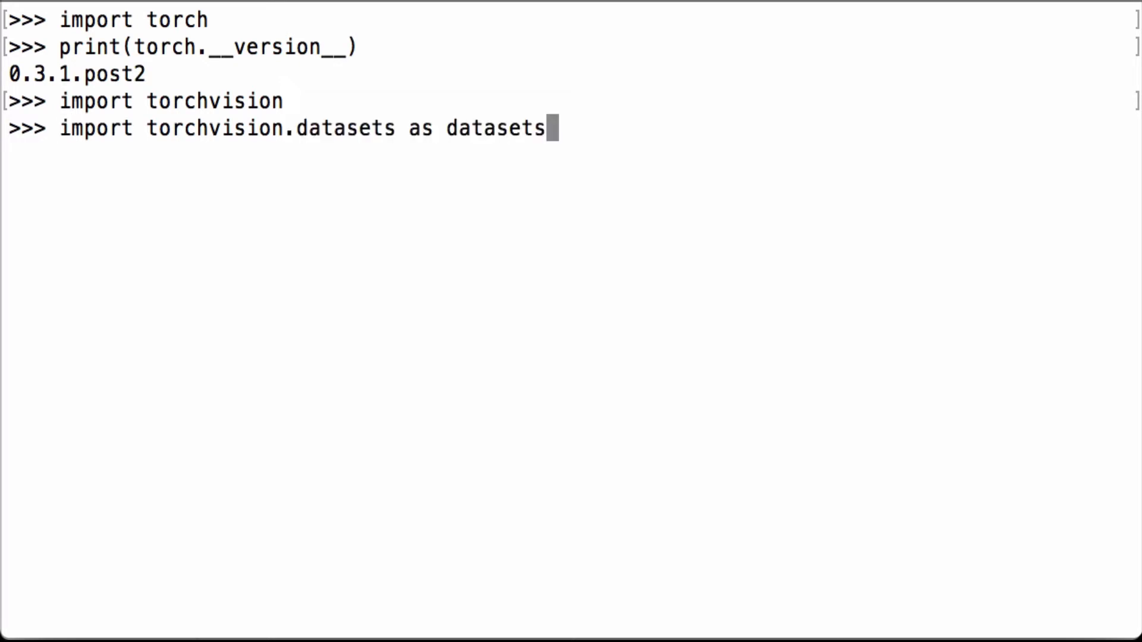
pyautogui.press('Return')
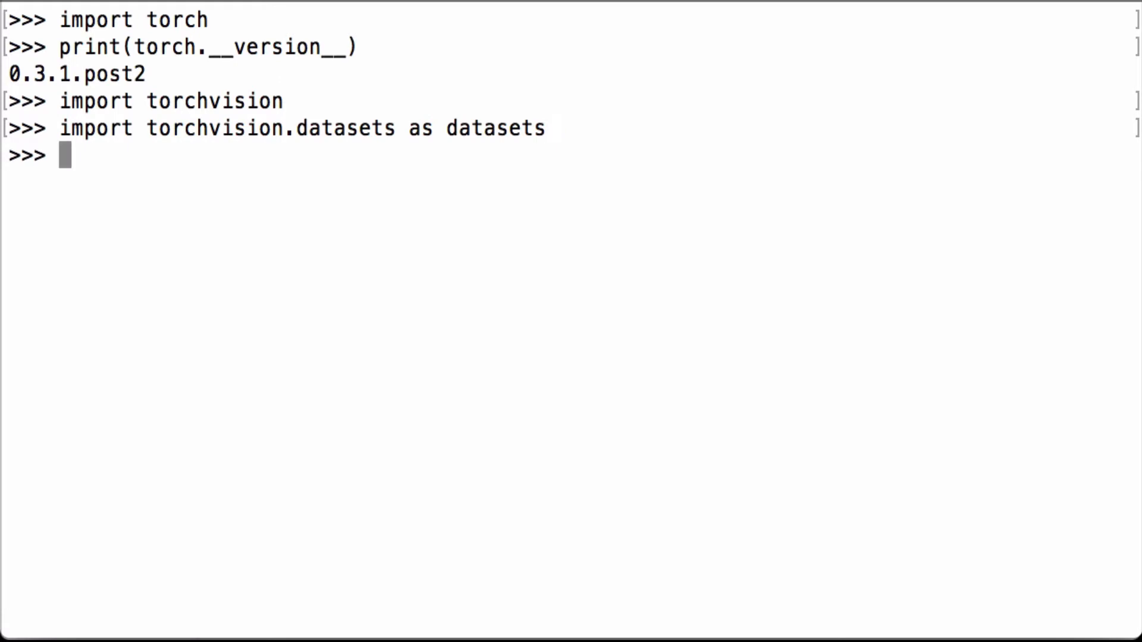
# Create mnist_trainset with datasets.MNIST(root='./data', train=True, download=True), downloading the files.
pyautogui.write("mnist_trainset = datasets.MNIST(root='./data', train=True, download=True, transform=None)")
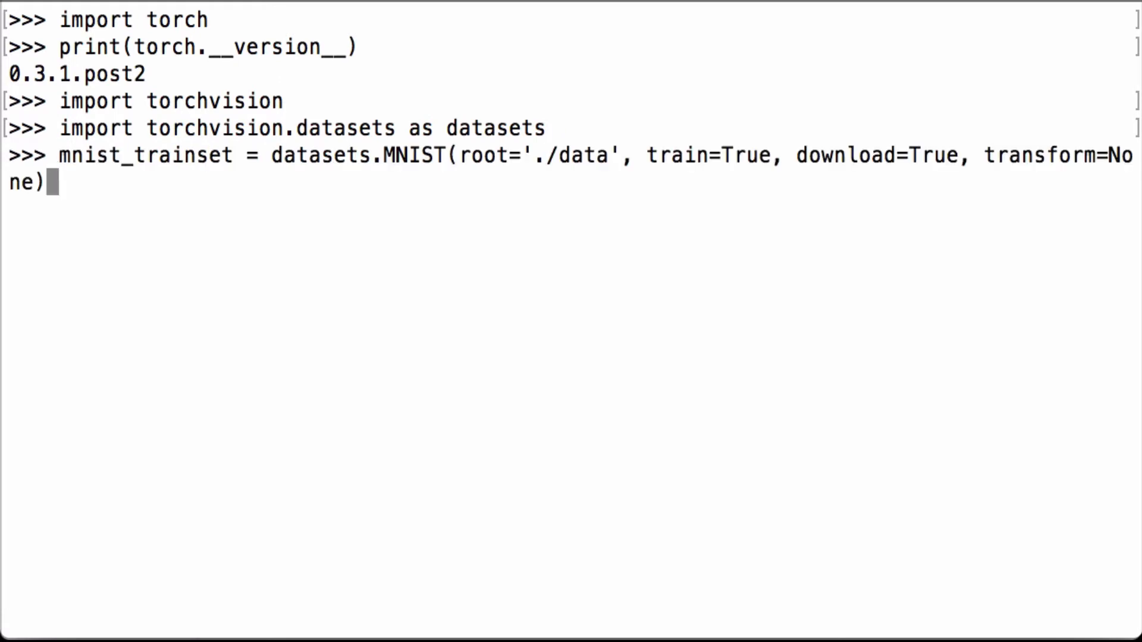
pyautogui.press('Return')
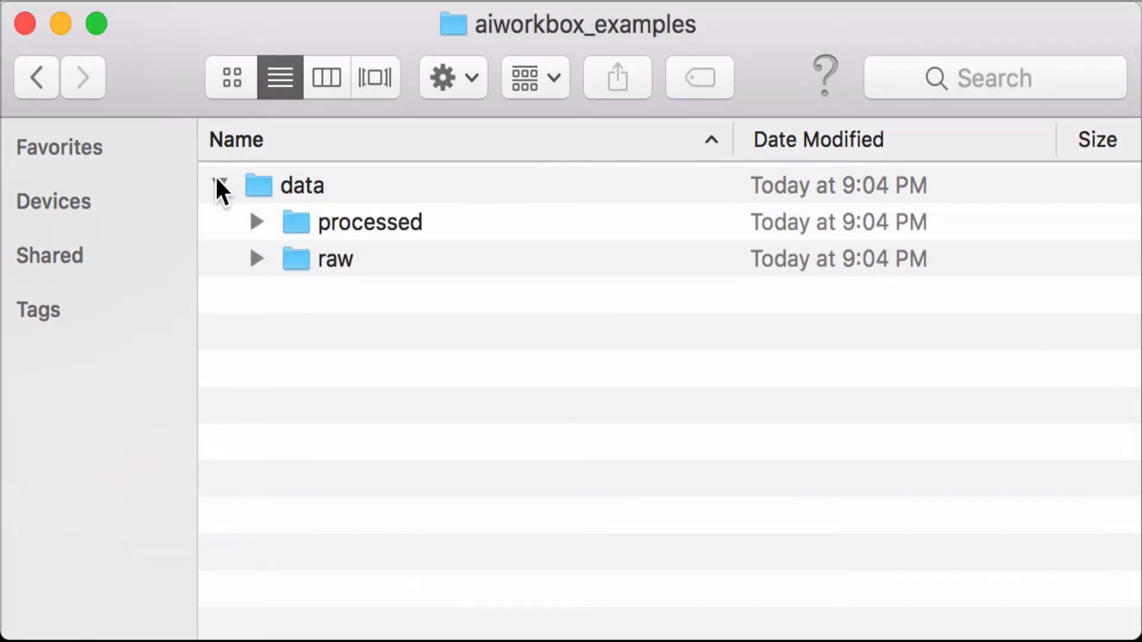
# Expand the data and raw folders in Finder to view the four MNIST ubyte files.
pyautogui.click(256, 259)
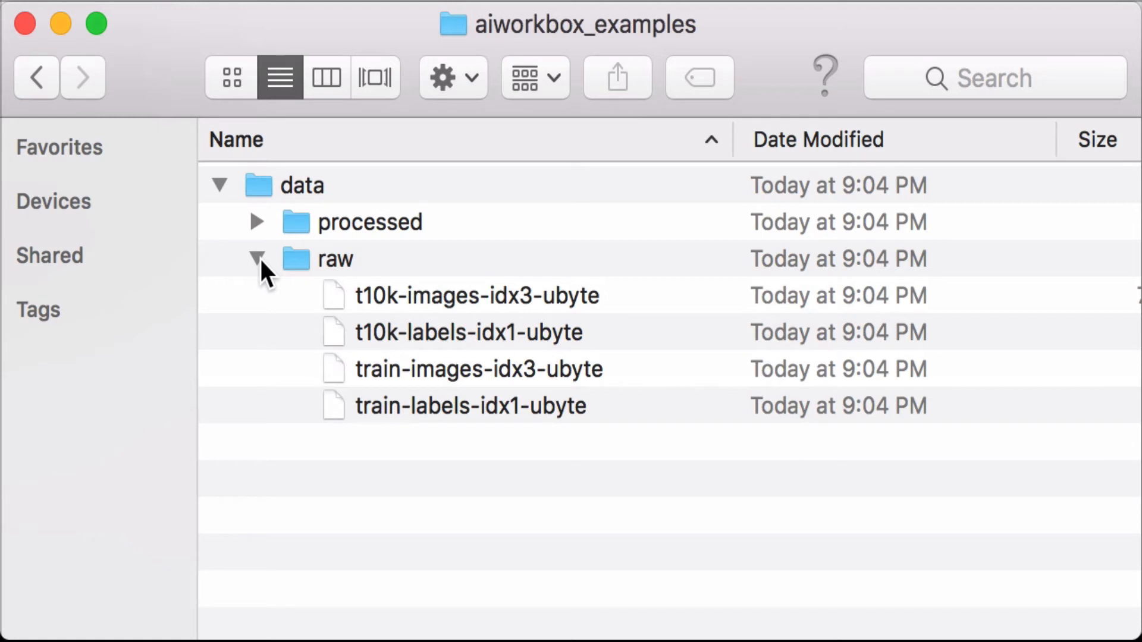
pyautogui.click(256, 222)
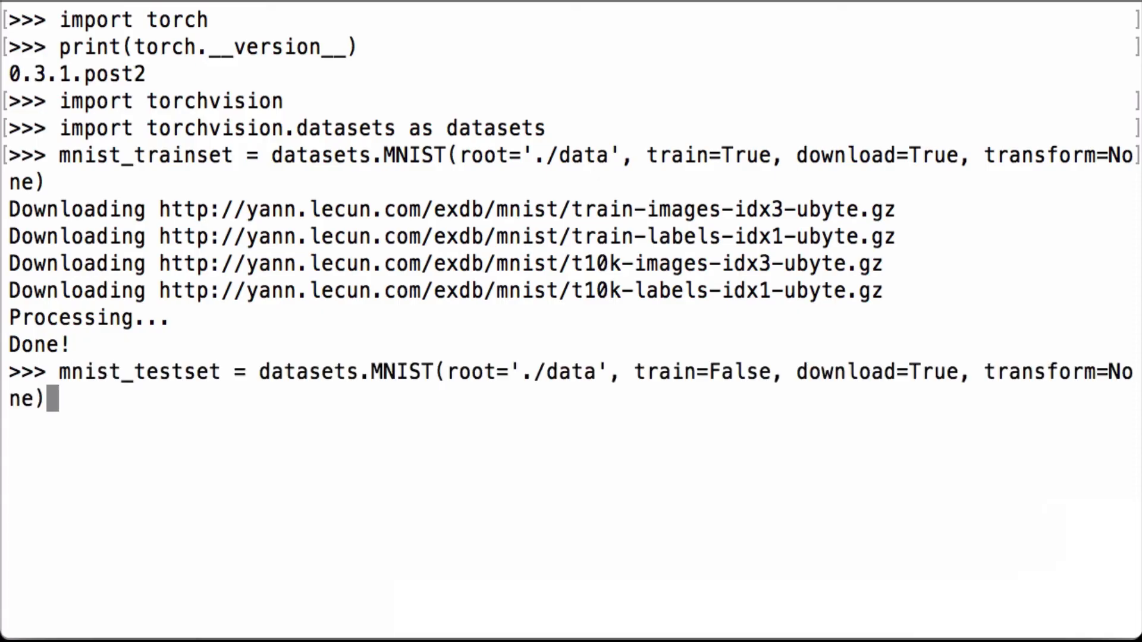
# Load mnist_testset with train=False from ./data, then enter len(mnist_trainset).
pyautogui.press('Return')
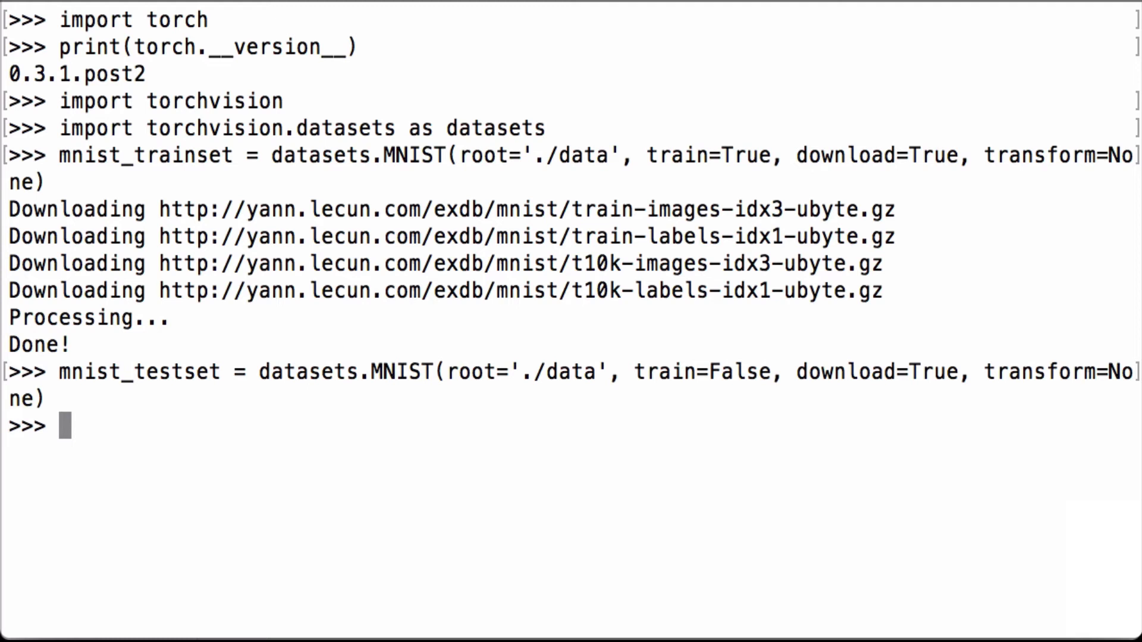
pyautogui.write('len(mnist_trainset)')
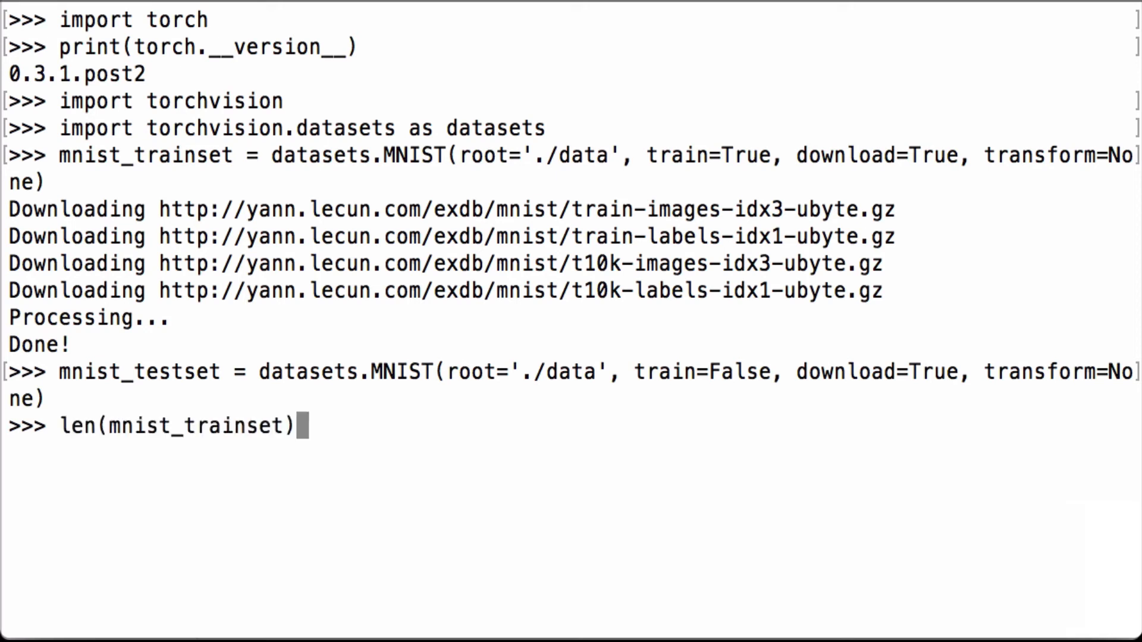
# Print the lengths of mnist_trainset (60000) and mnist_testset (10000).
pyautogui.press('Return')
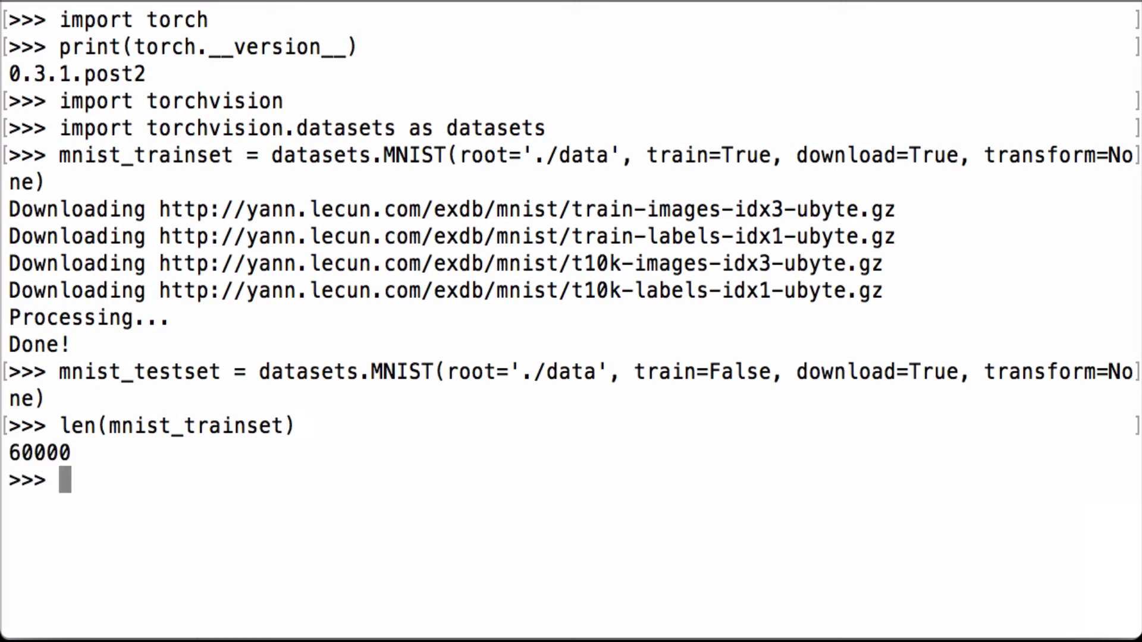
pyautogui.write('len(mnist_testset)')
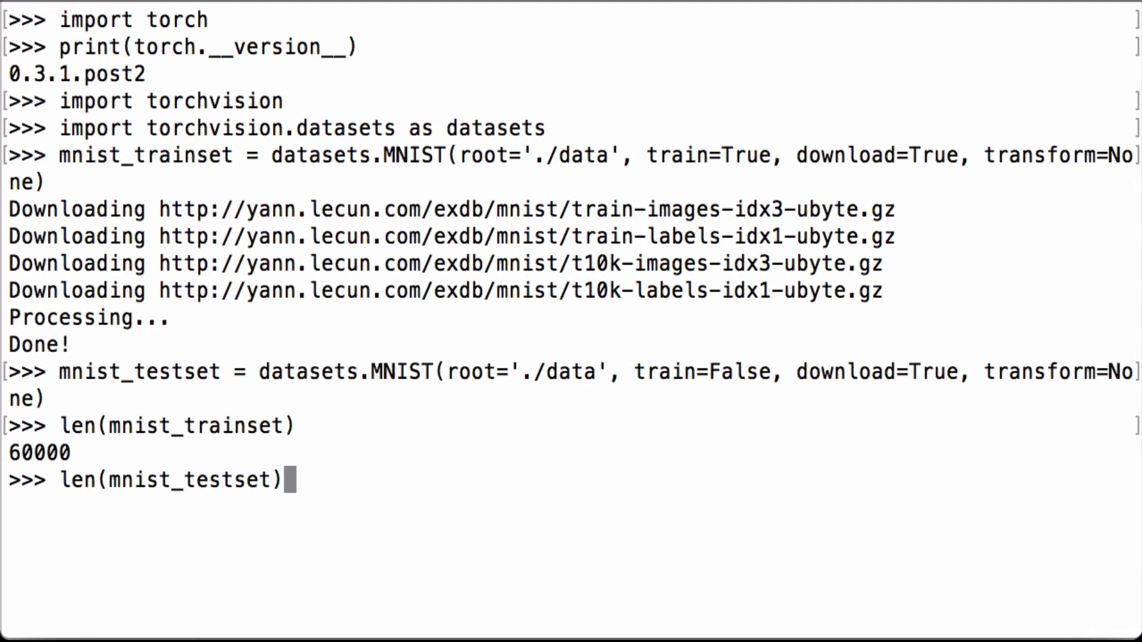
pyautogui.press('Return')
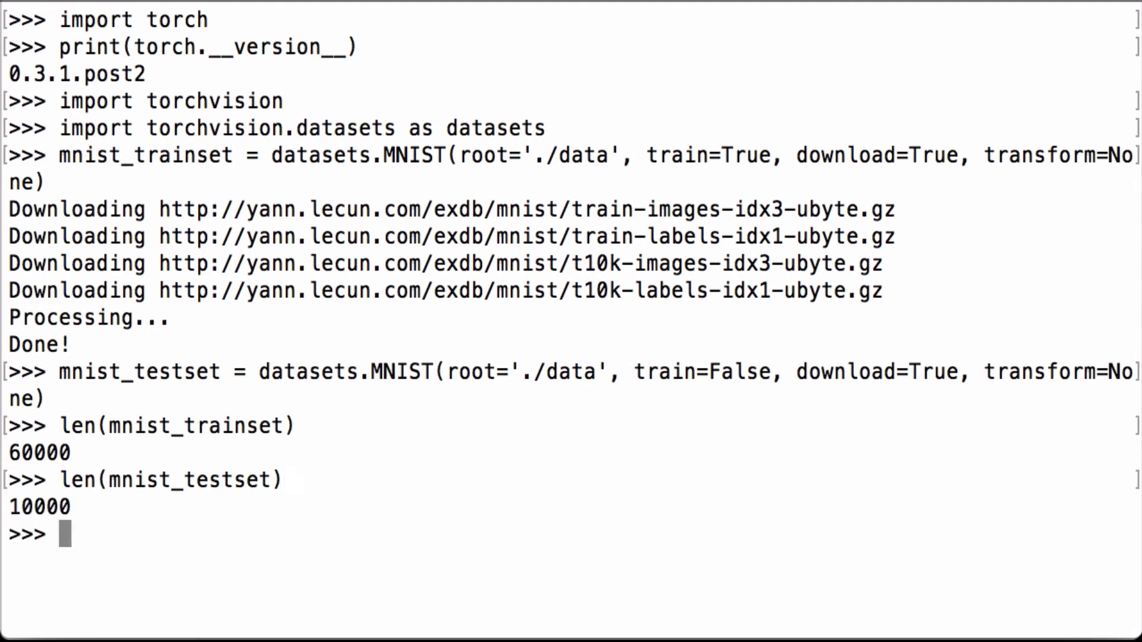